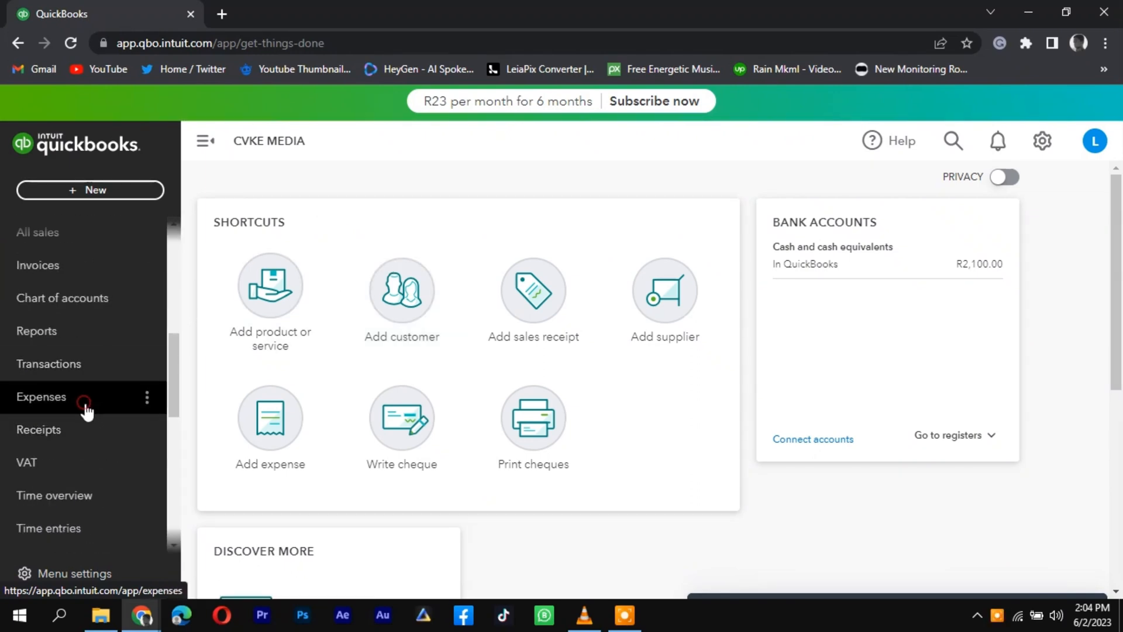
Go to Expense Transactions and start a new transaction of type Expense
click(42, 398)
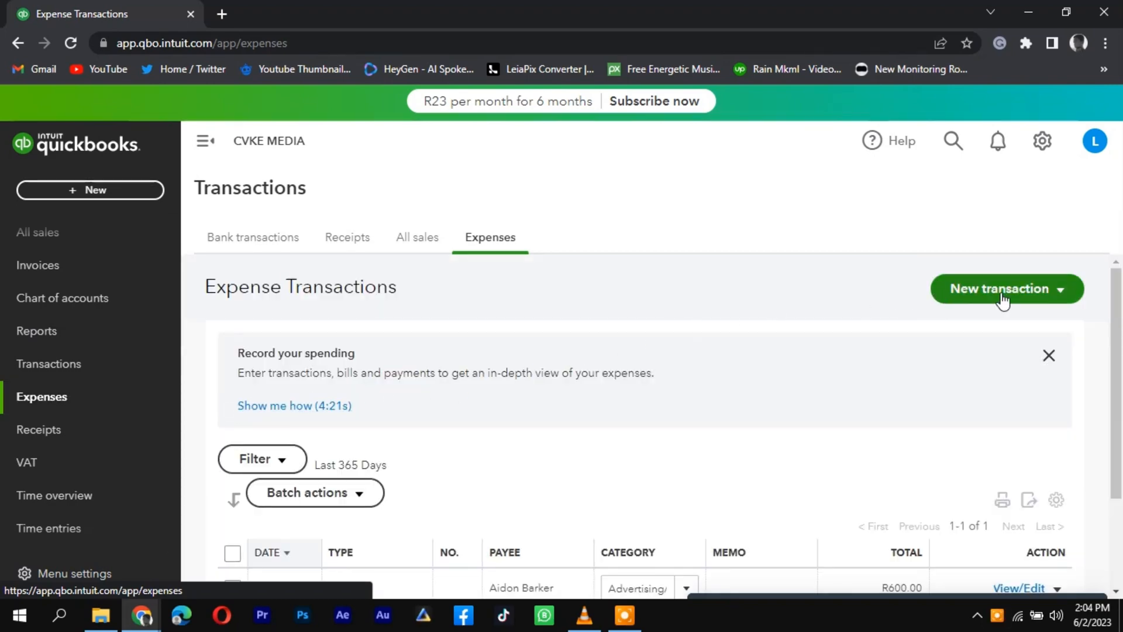
click(1001, 289)
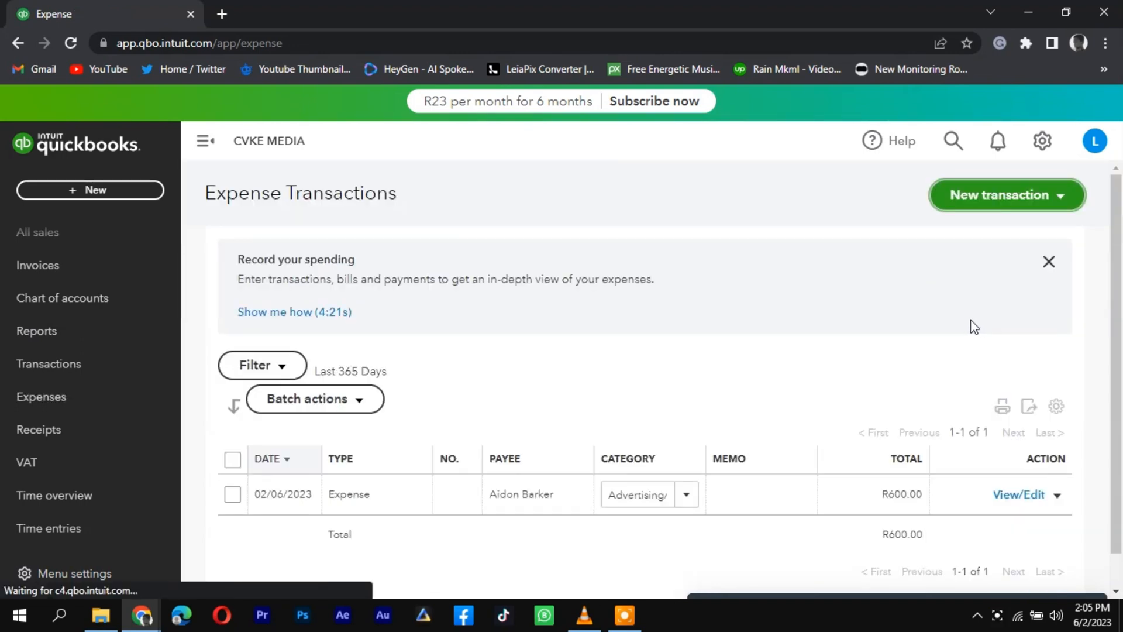
click(1005, 195)
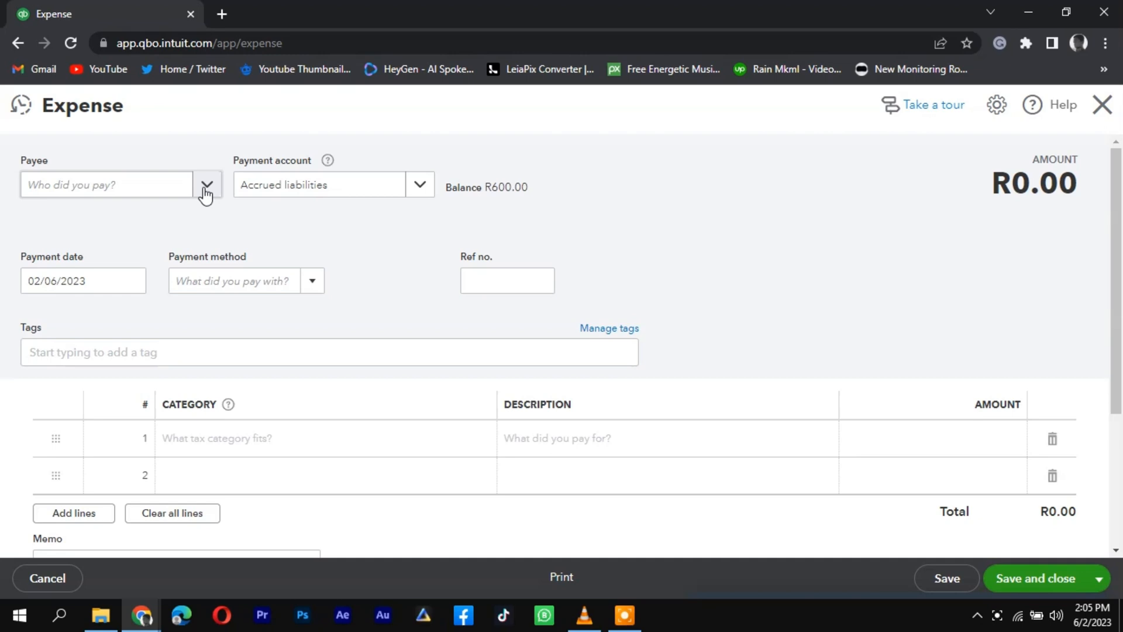
text(Aidon Barker)
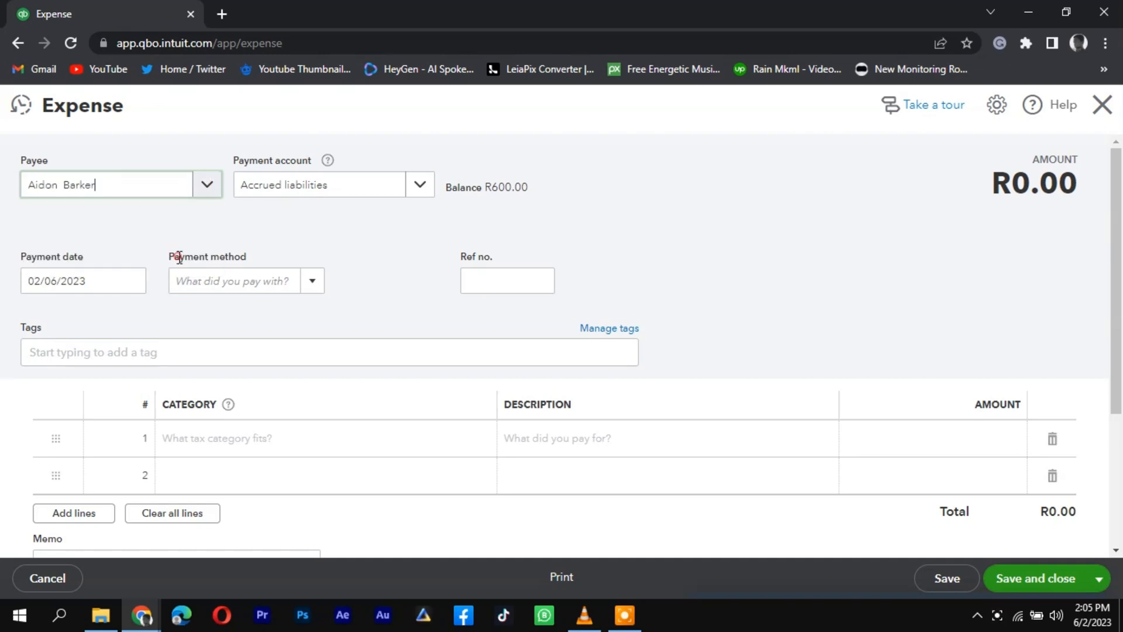
click(246, 279)
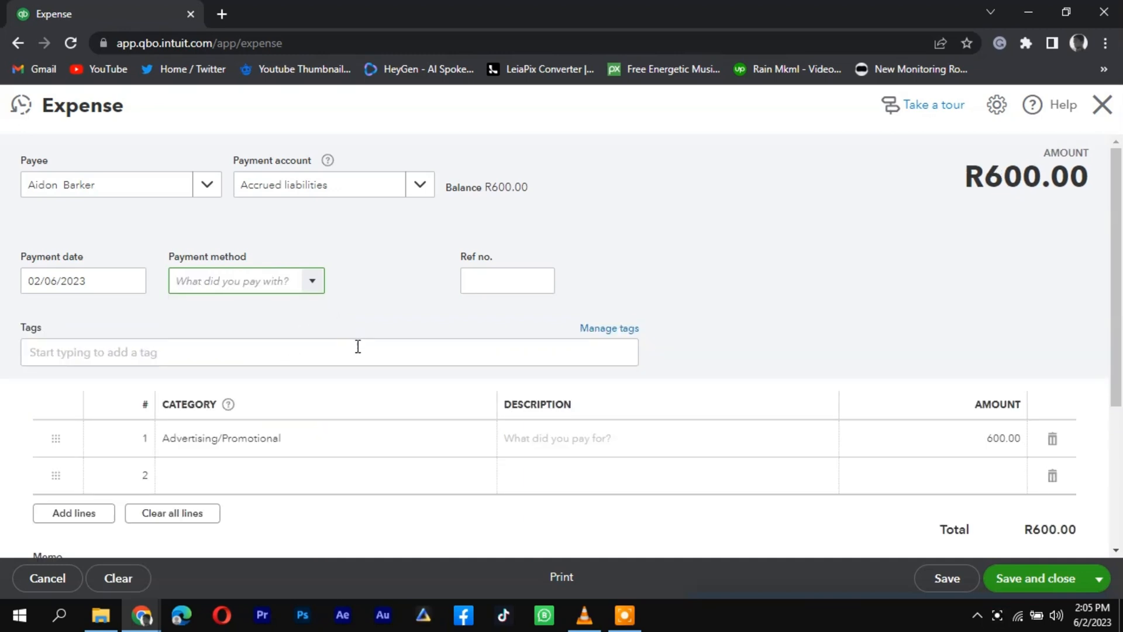
mouse_move(797, 459)
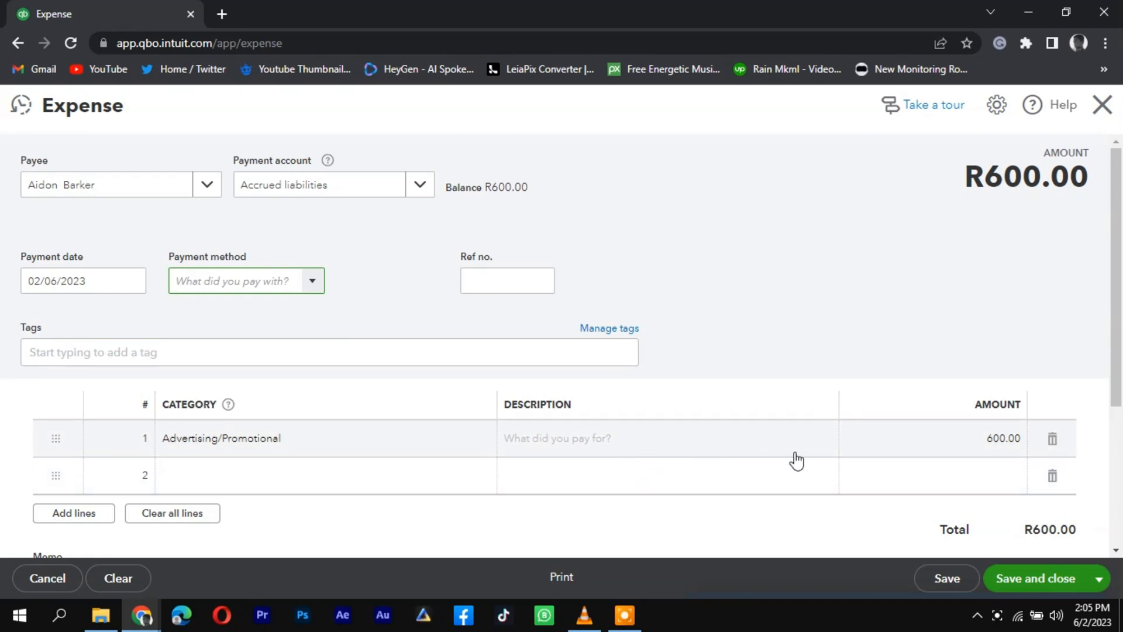
click(506, 280)
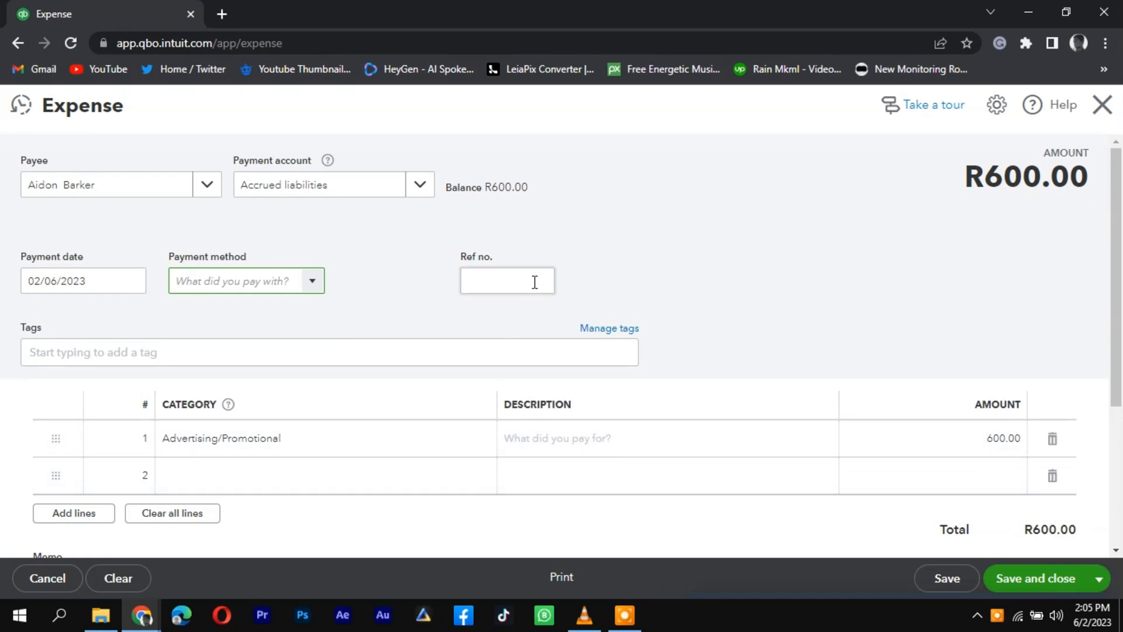
scroll(down, 3)
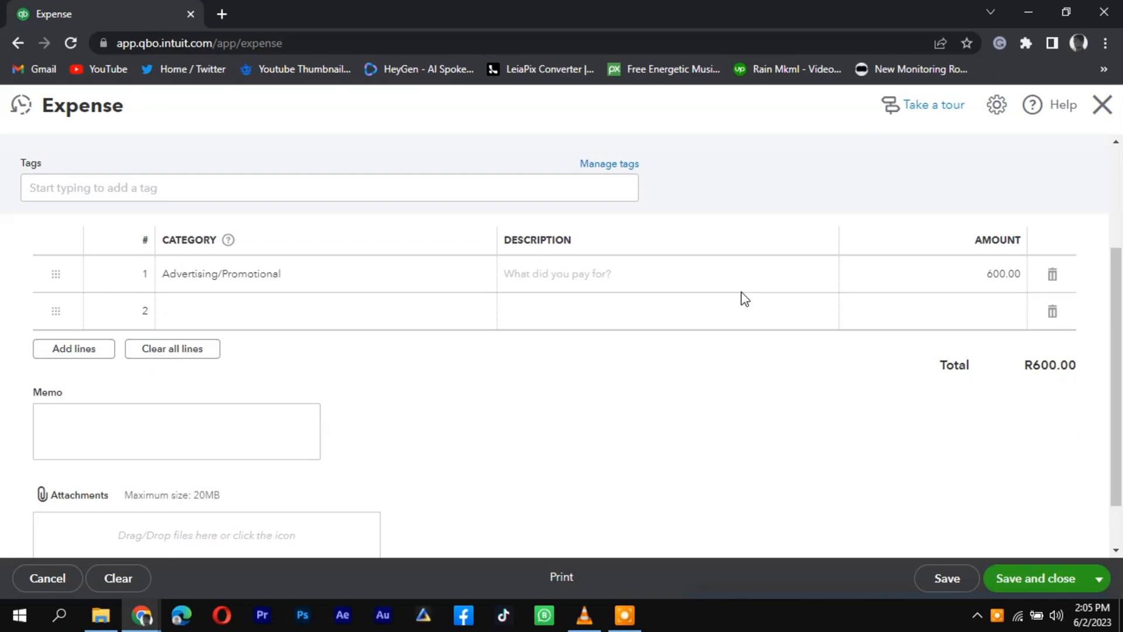
mouse_move(227, 330)
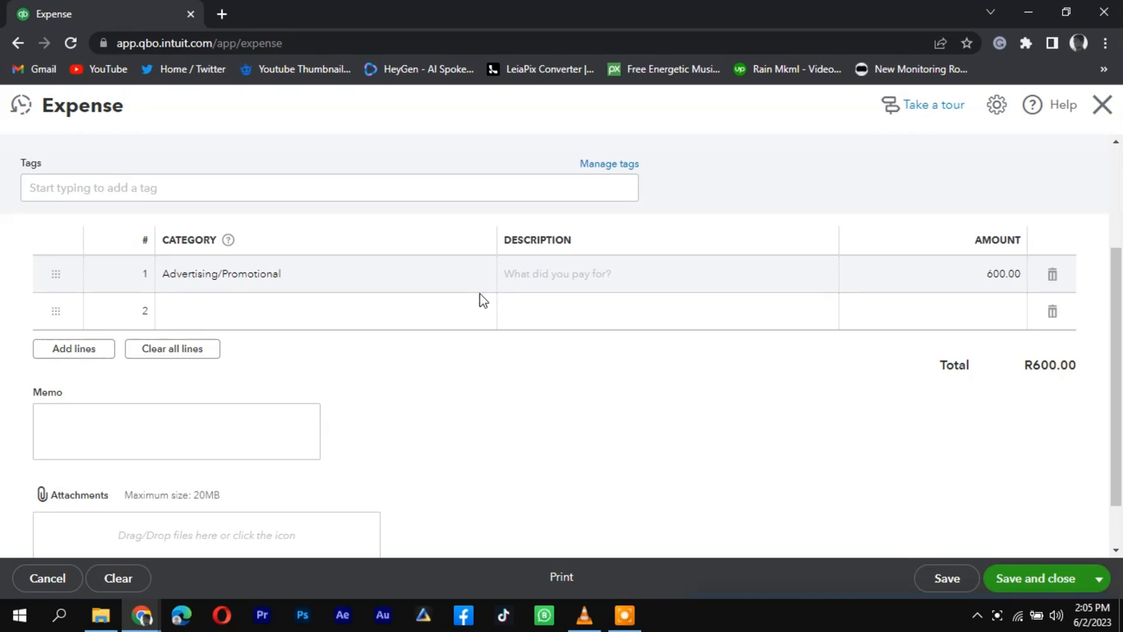
scroll(down, 3)
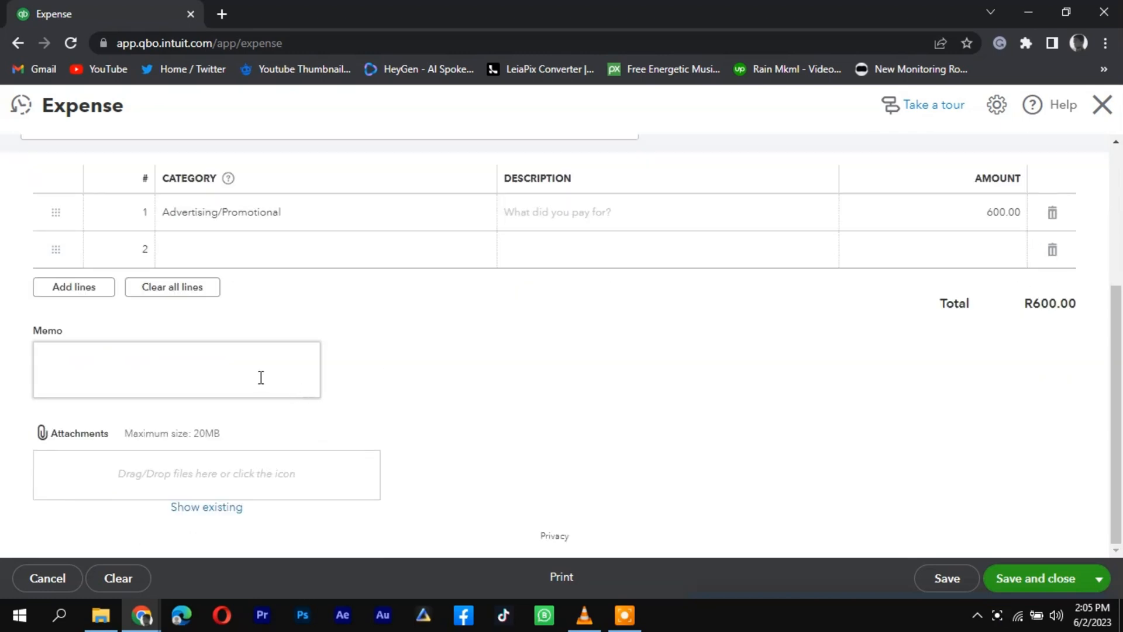
mouse_move(256, 492)
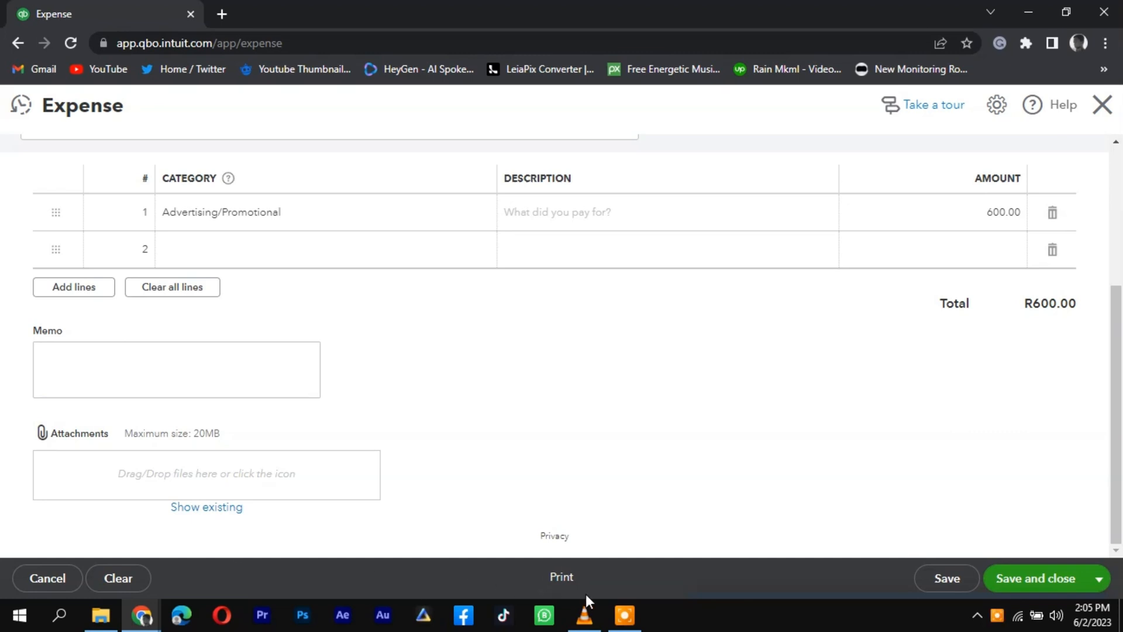
mouse_move(946, 578)
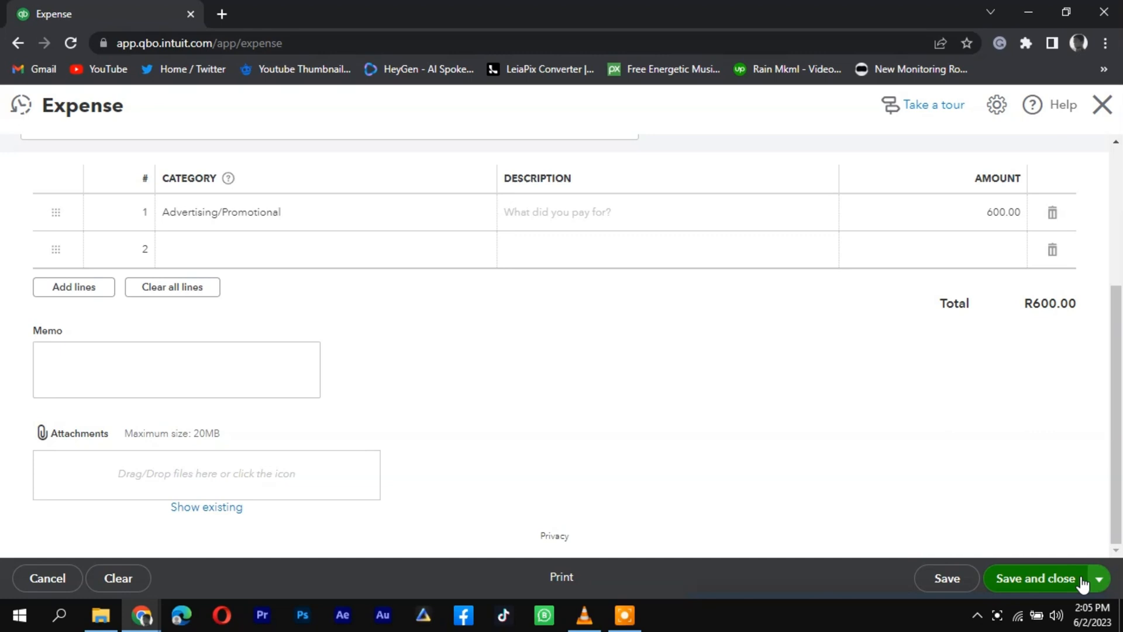
click(1097, 578)
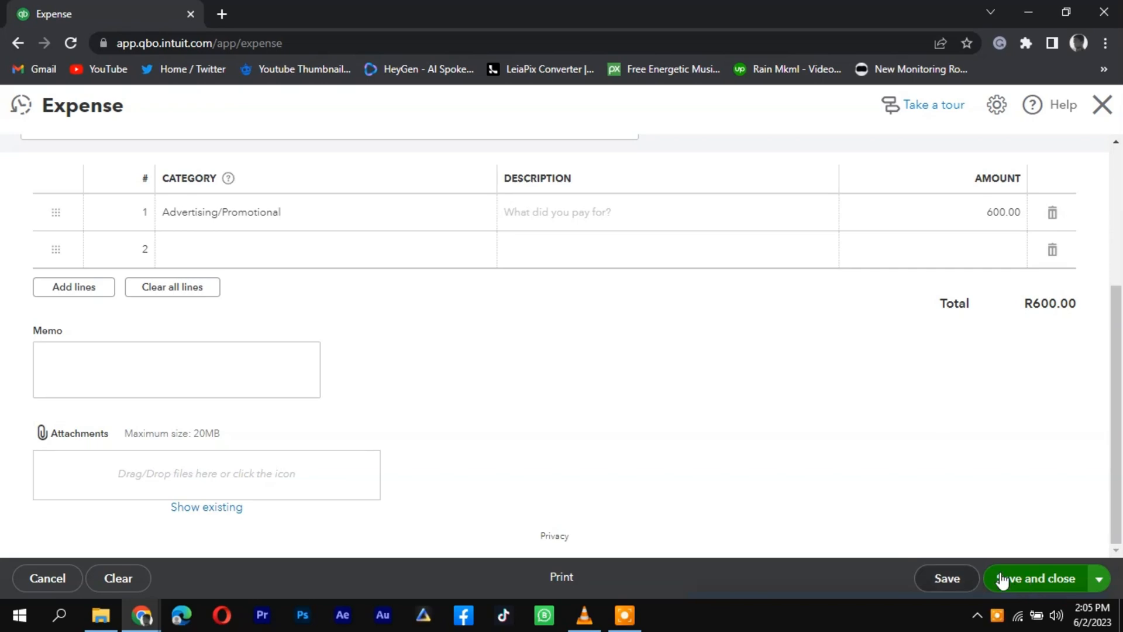
click(1036, 578)
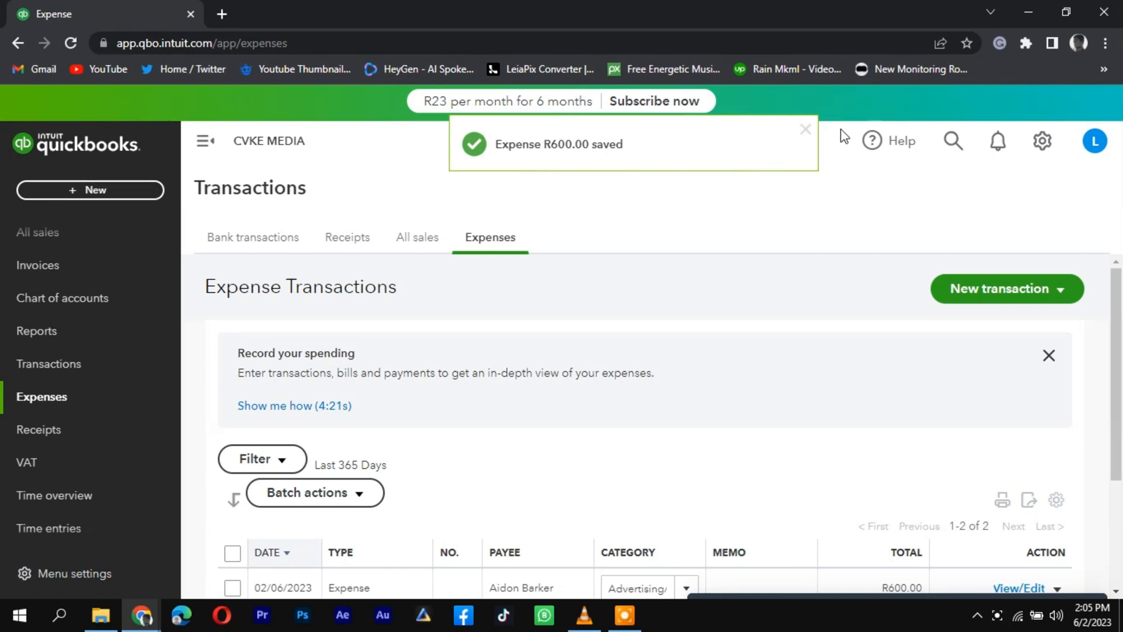
click(805, 130)
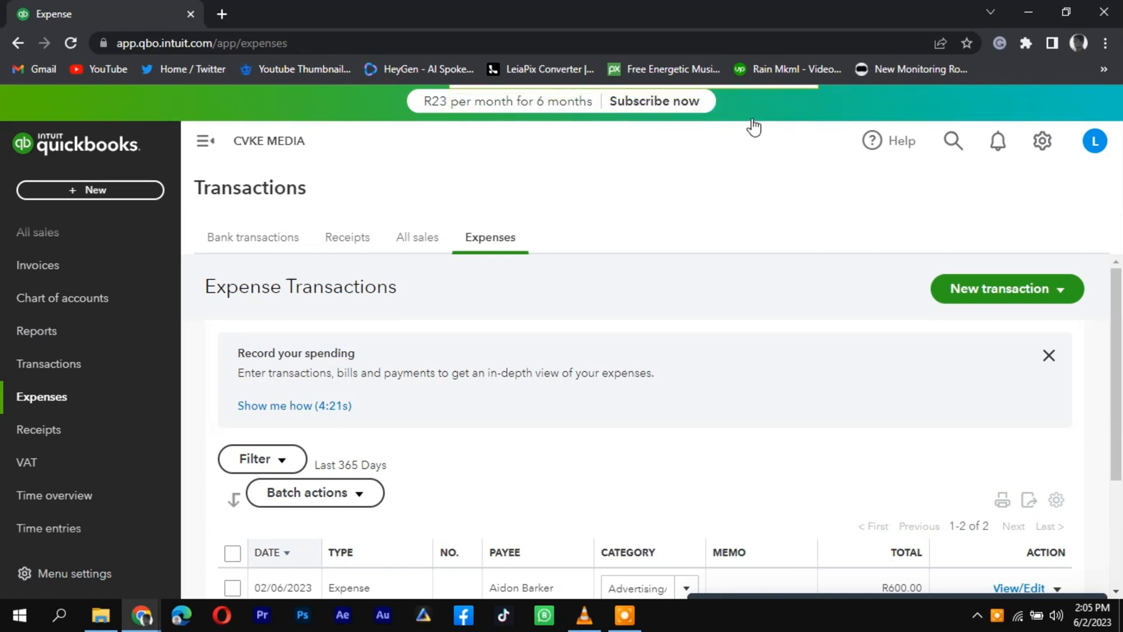
mouse_move(631, 178)
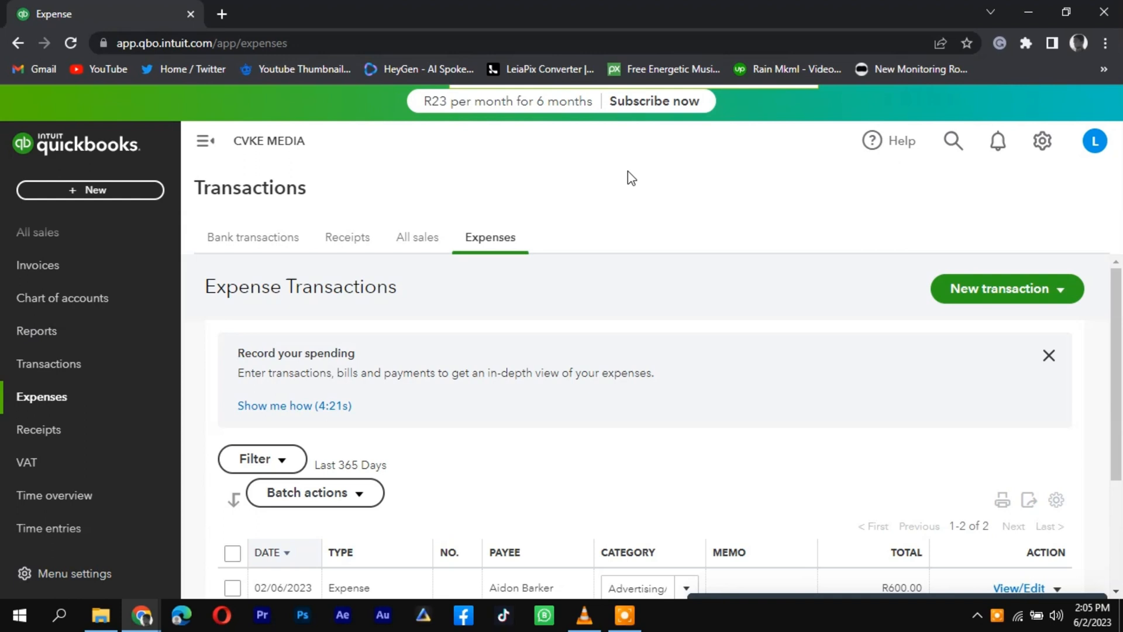
mouse_move(527, 246)
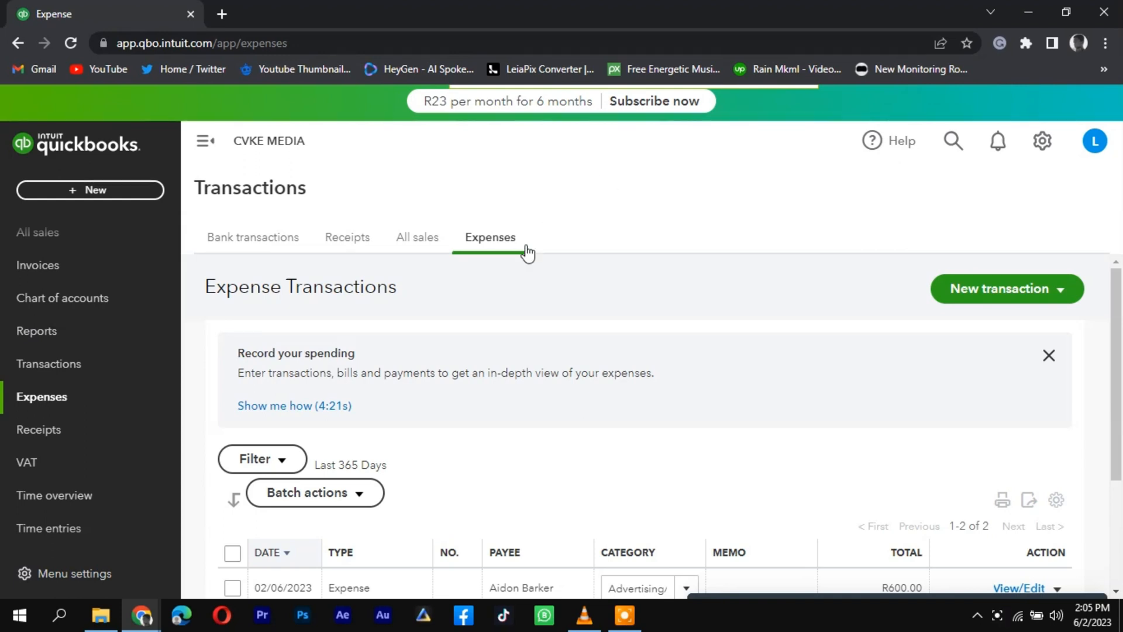
mouse_move(569, 405)
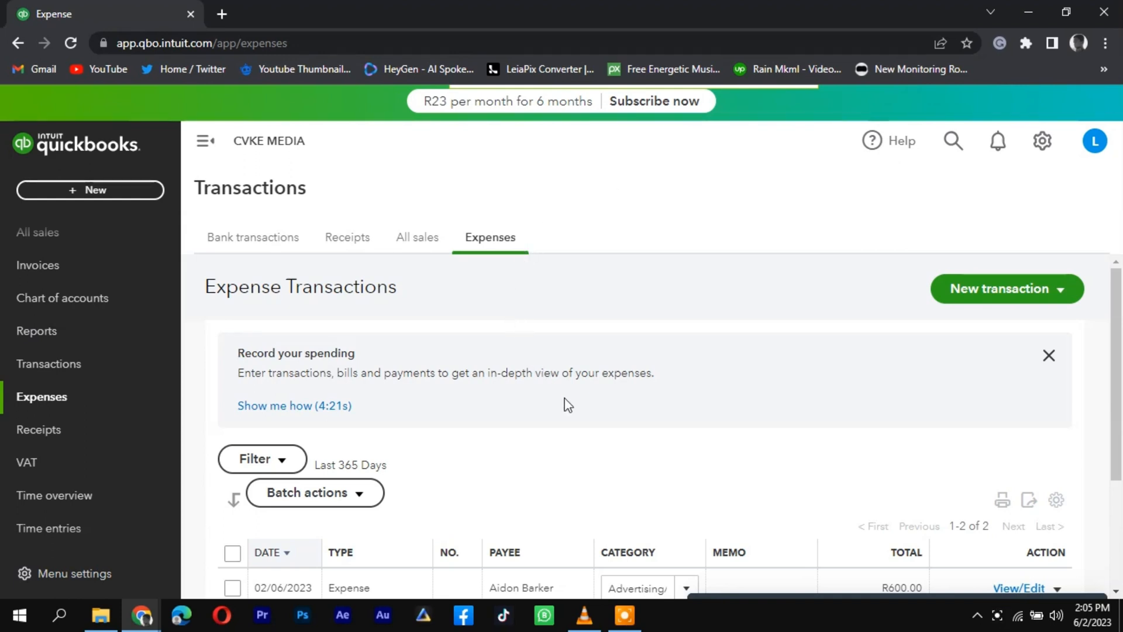
mouse_move(582, 417)
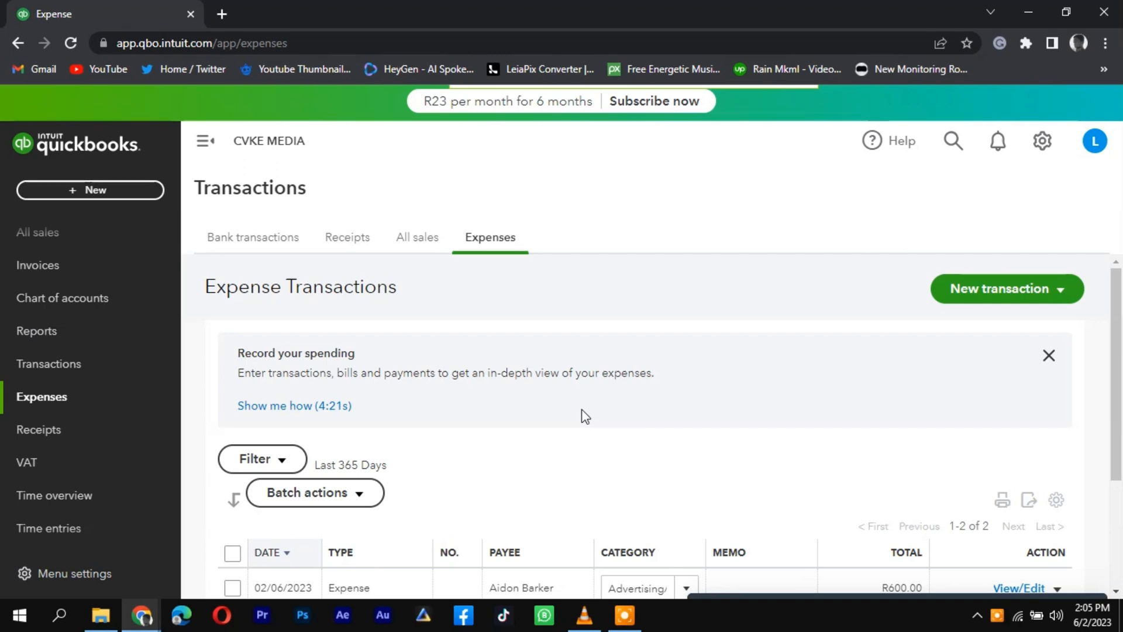